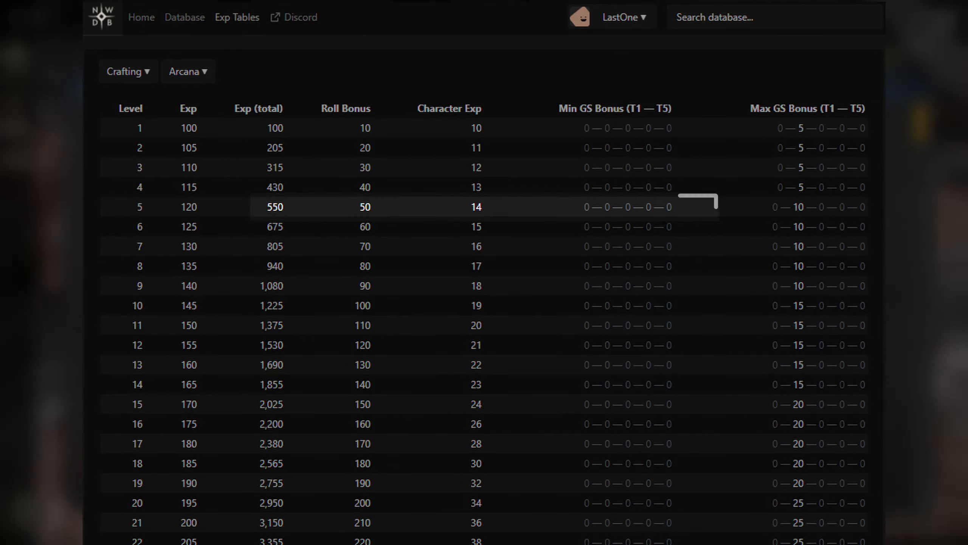
Show the water mote nodes west of Everfall Town and trace the dashed route south past them.
click(476, 207)
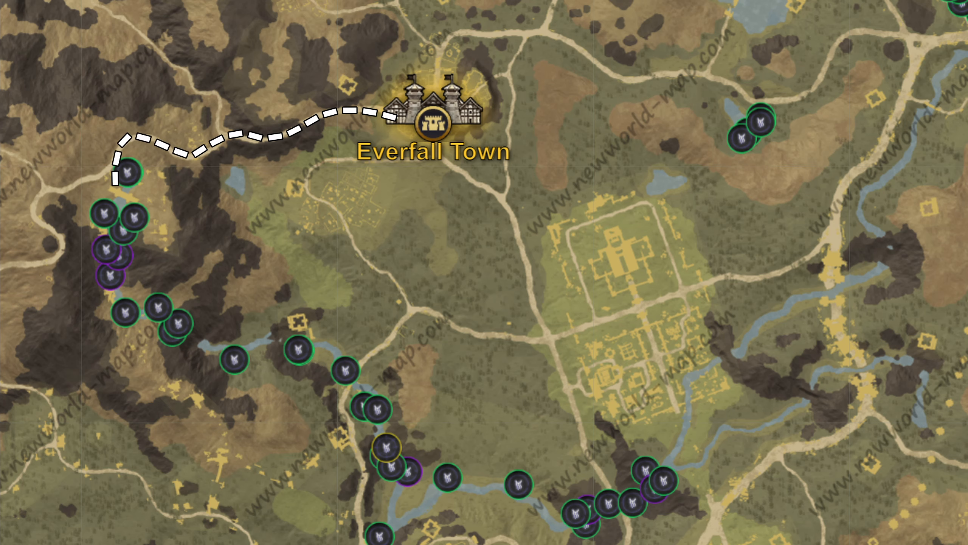
click(222, 357)
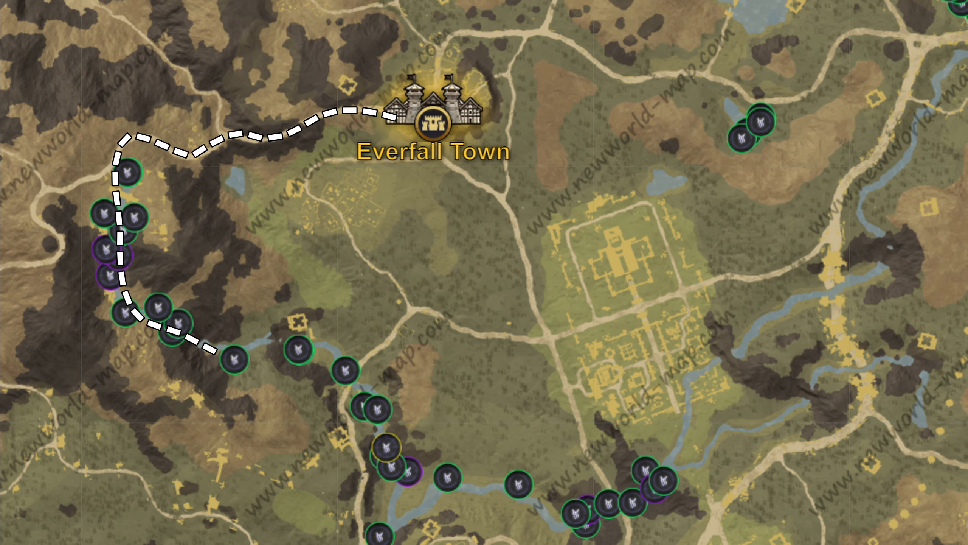